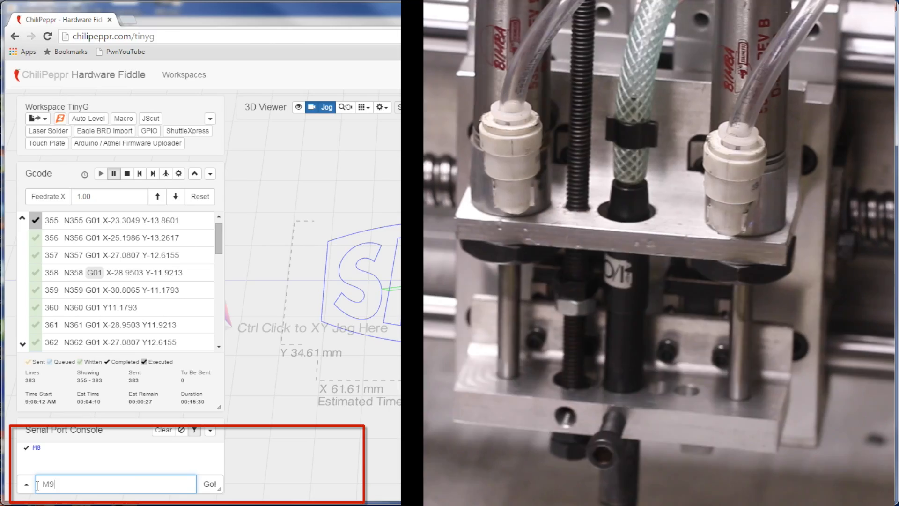
Send M9 twice, then M8, to lower and raise the pneumatic engraving tool
{"action": "left_click", "coordinate": [210, 483]}
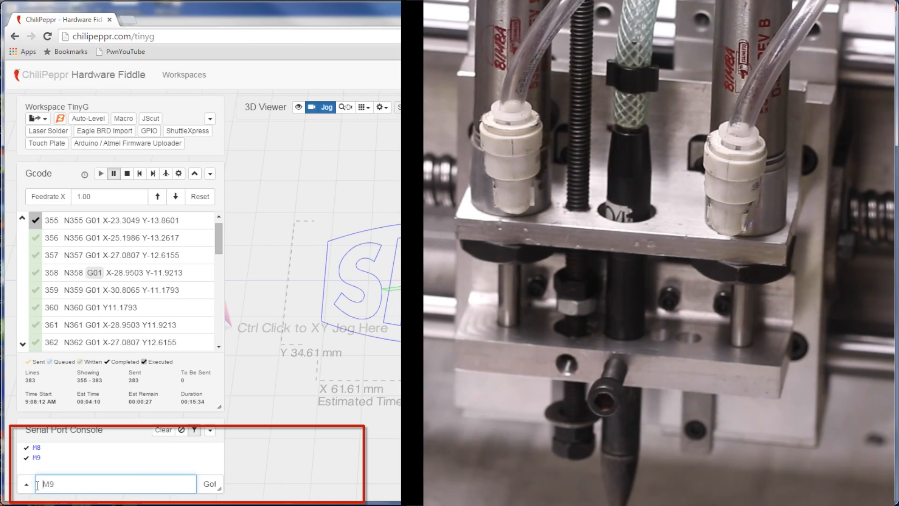
{"action": "left_click", "coordinate": [210, 483]}
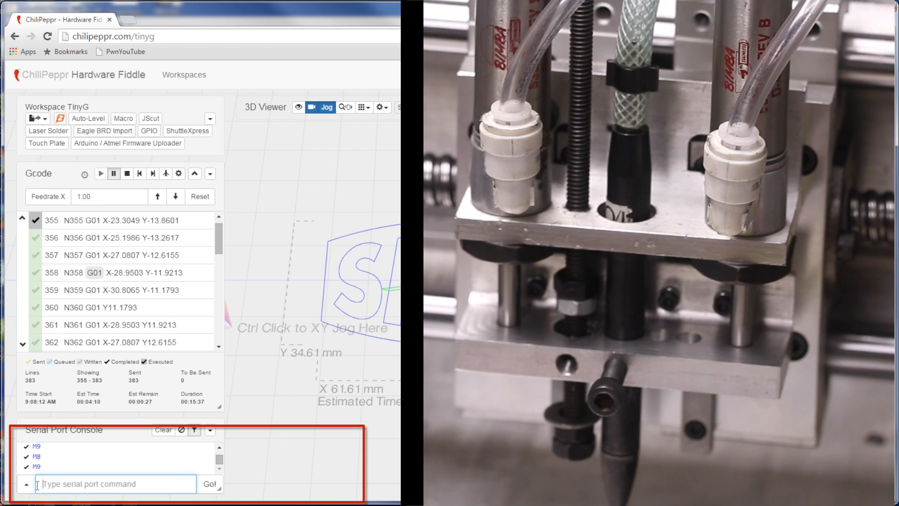
{"action": "type", "text": "M8"}
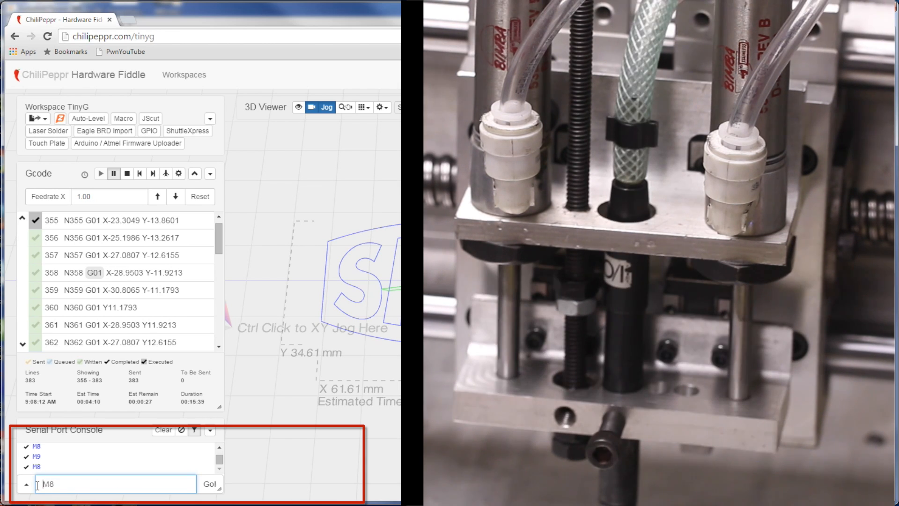
{"action": "left_click", "coordinate": [210, 483]}
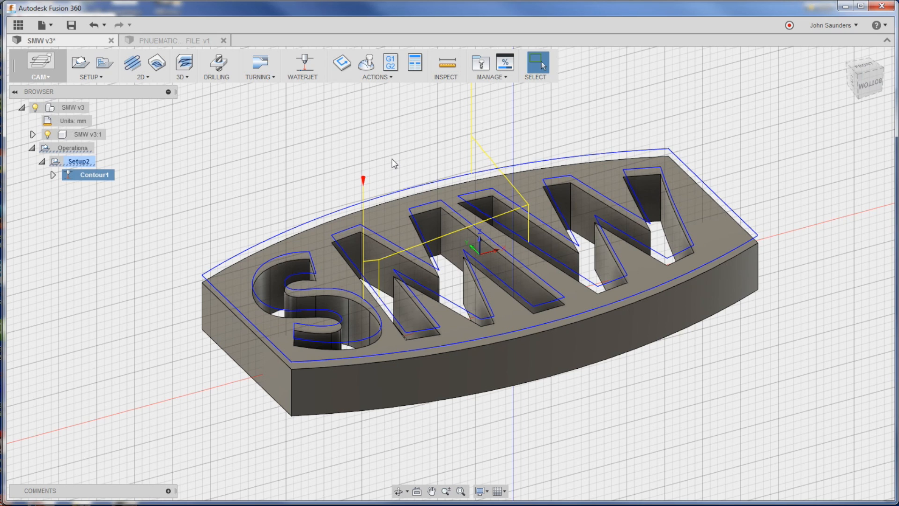
{"action": "mouse_move", "coordinate": [291, 183]}
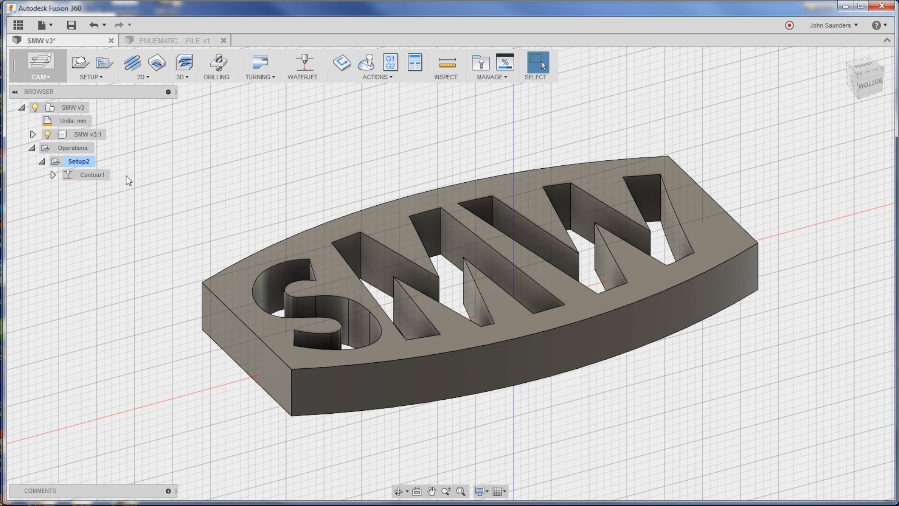
{"action": "mouse_move", "coordinate": [304, 63]}
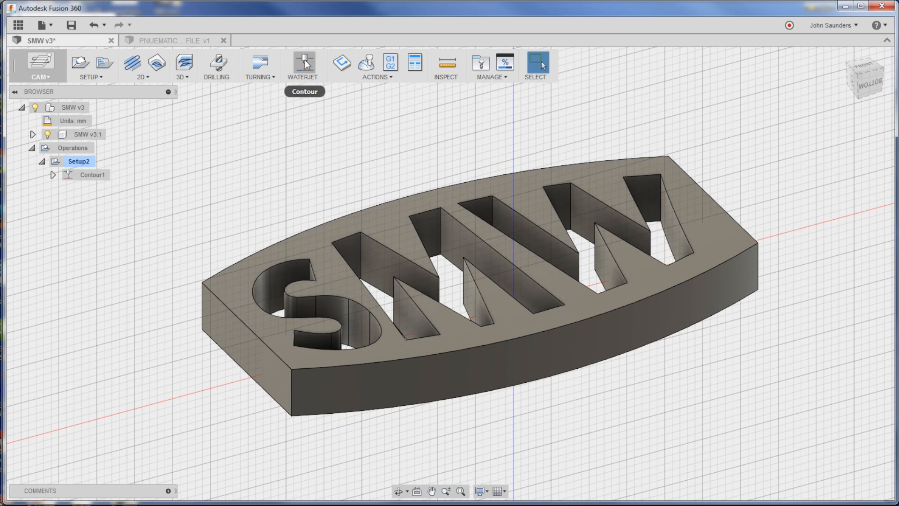
{"action": "mouse_move", "coordinate": [305, 65]}
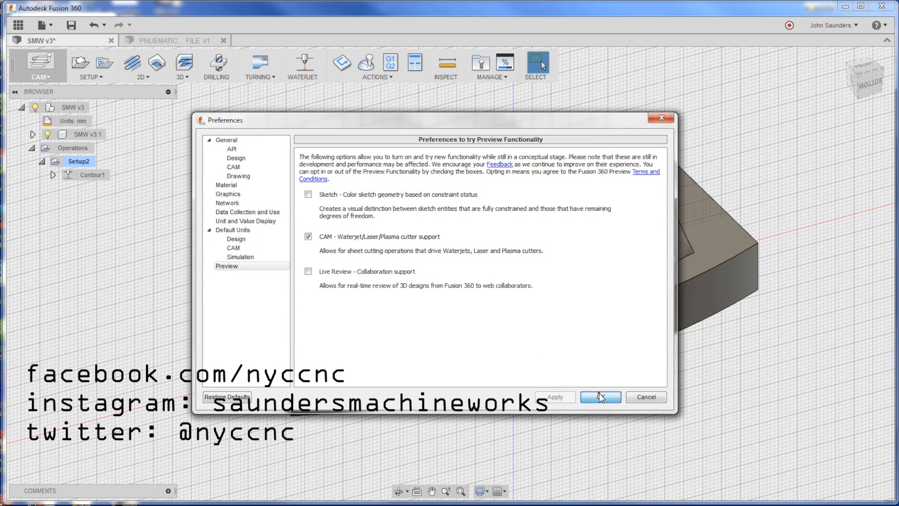
Post-process the Contour1 toolpath with the Plasma_Torchmate config into the SMW Fusion360 NC program
{"action": "left_click", "coordinate": [599, 397]}
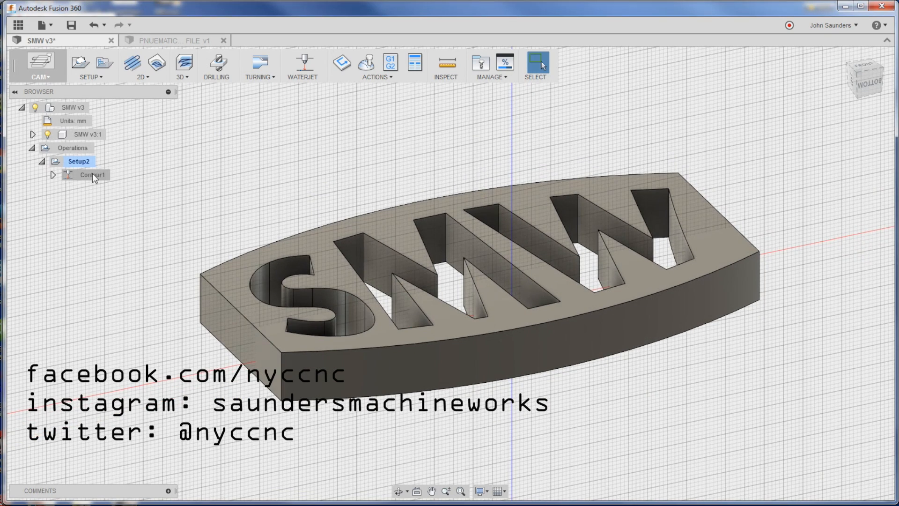
{"action": "left_click", "coordinate": [92, 174]}
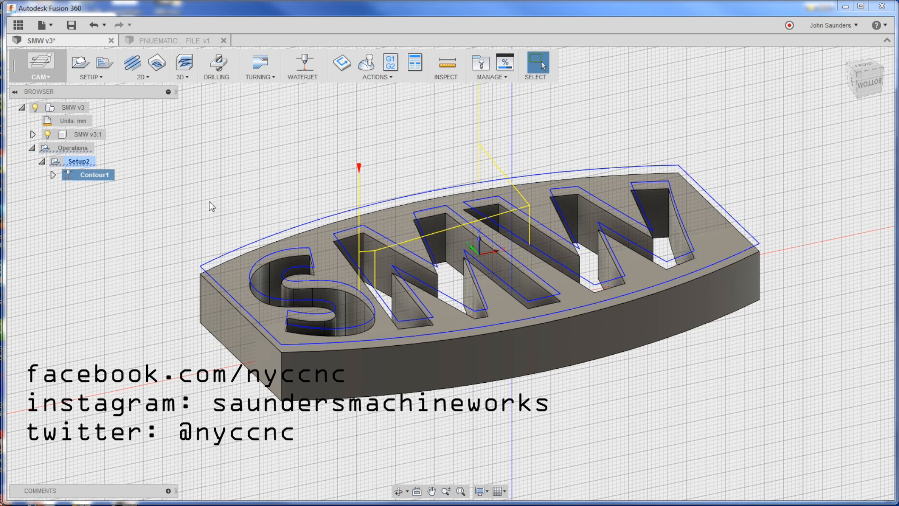
{"action": "double_click", "coordinate": [94, 174]}
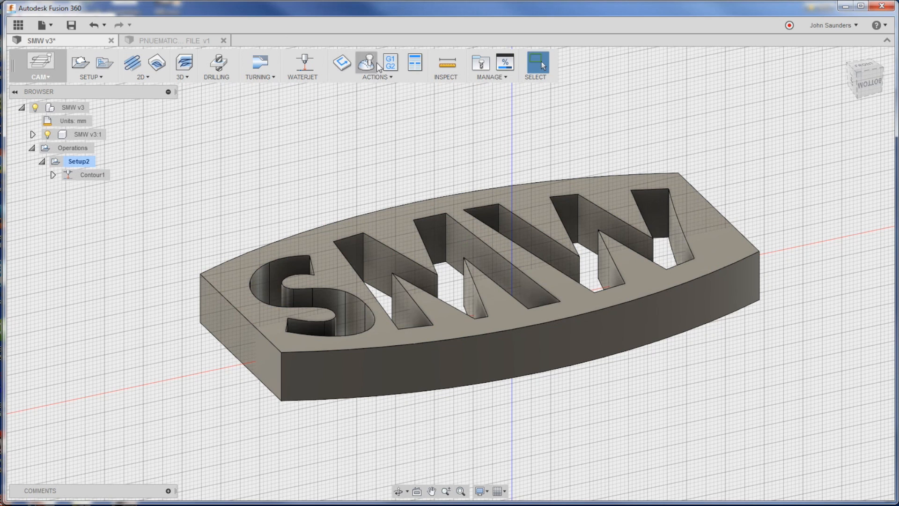
{"action": "left_click", "coordinate": [390, 62]}
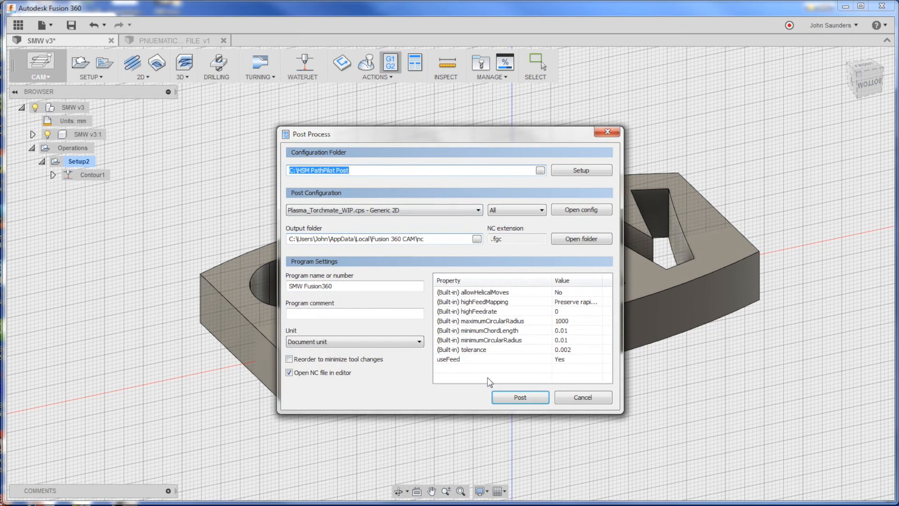
{"action": "left_click", "coordinate": [518, 397]}
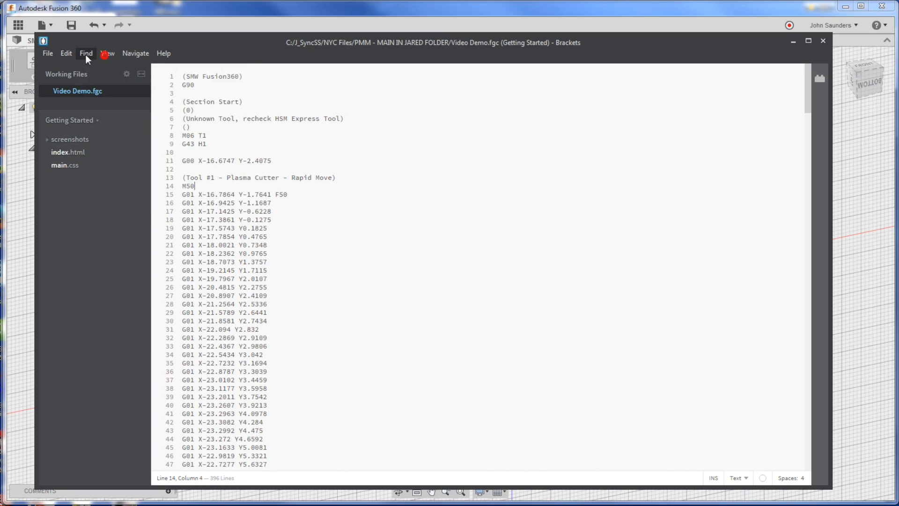
Replace all M50 codes with M8 in the G-code, then start the M51-to-M9 replacement
{"action": "left_click", "coordinate": [85, 53]}
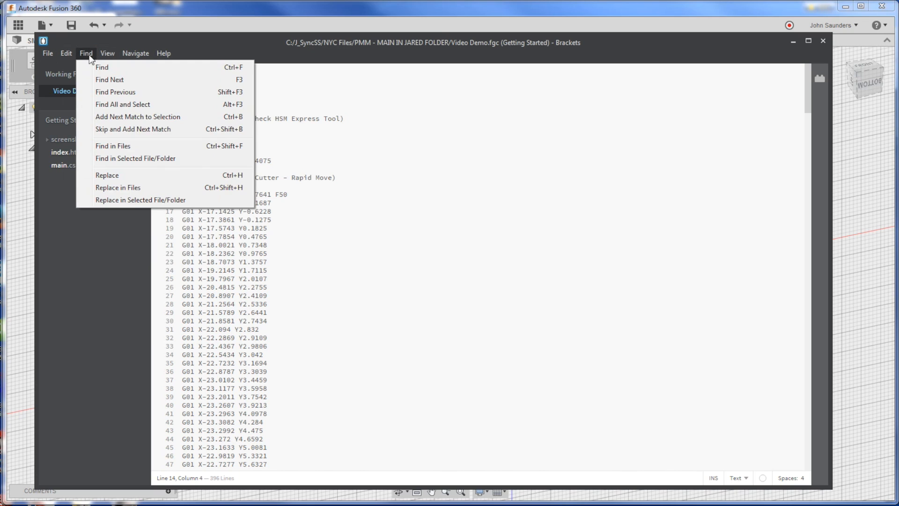
{"action": "left_click", "coordinate": [66, 53]}
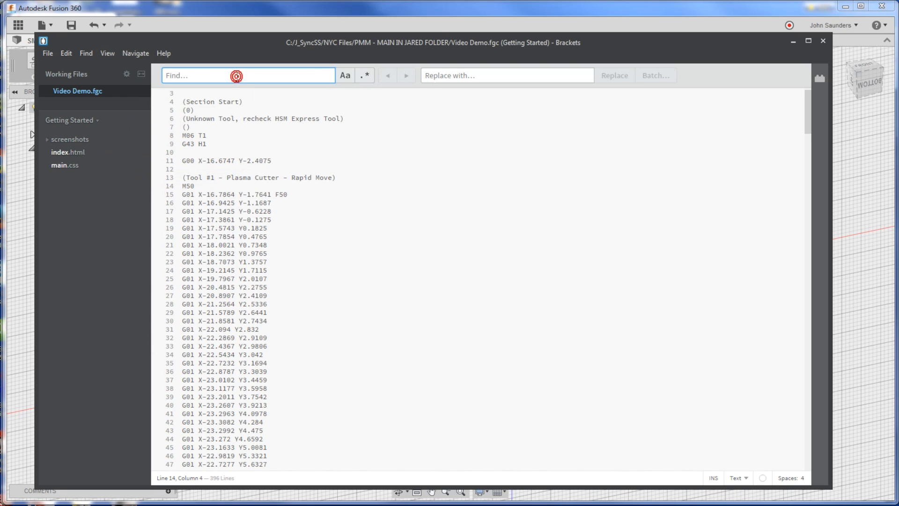
{"action": "type", "text": "M50"}
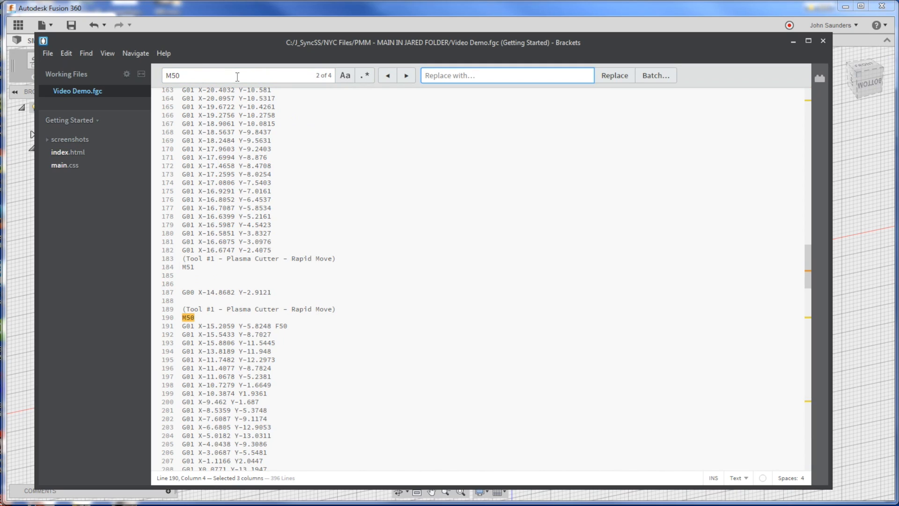
{"action": "type", "text": "M8"}
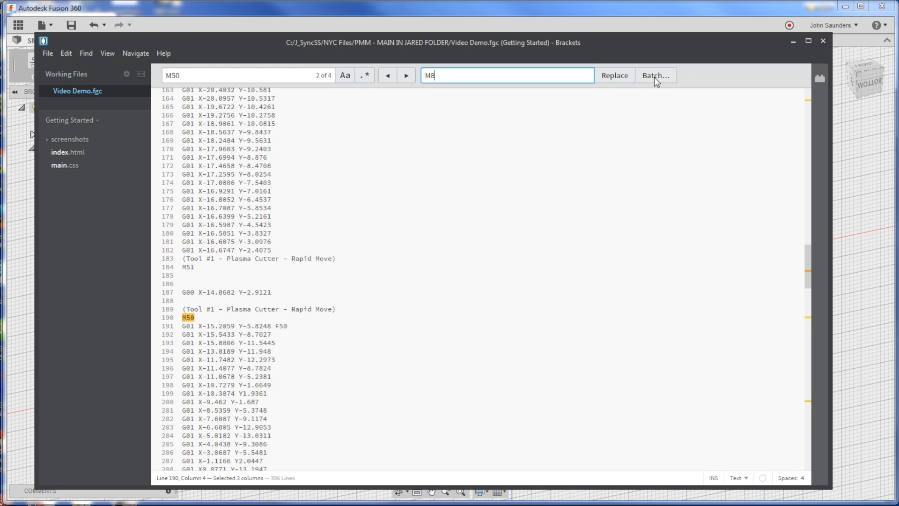
{"action": "left_click", "coordinate": [613, 75]}
{"action": "type", "text": "1"}
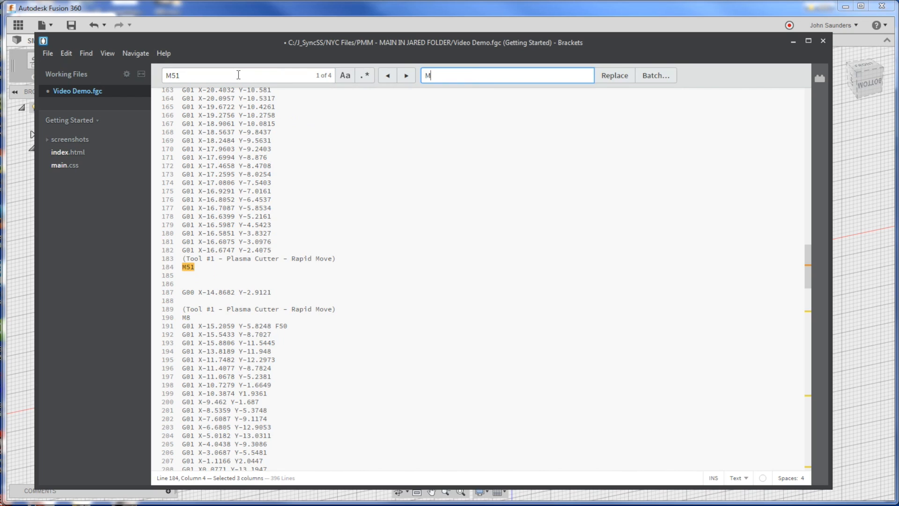
{"action": "type", "text": "9"}
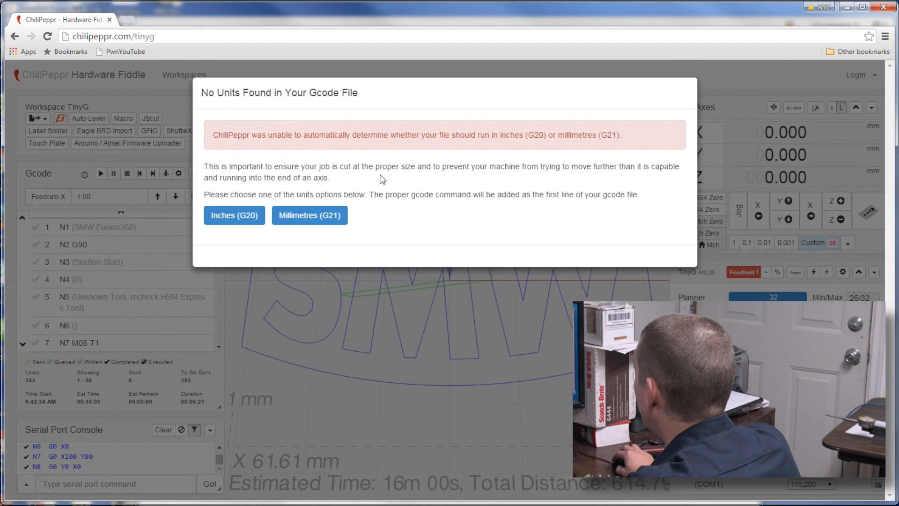
Choose Millimetres (G21) in the No Units Found dialog
{"action": "left_click", "coordinate": [309, 215]}
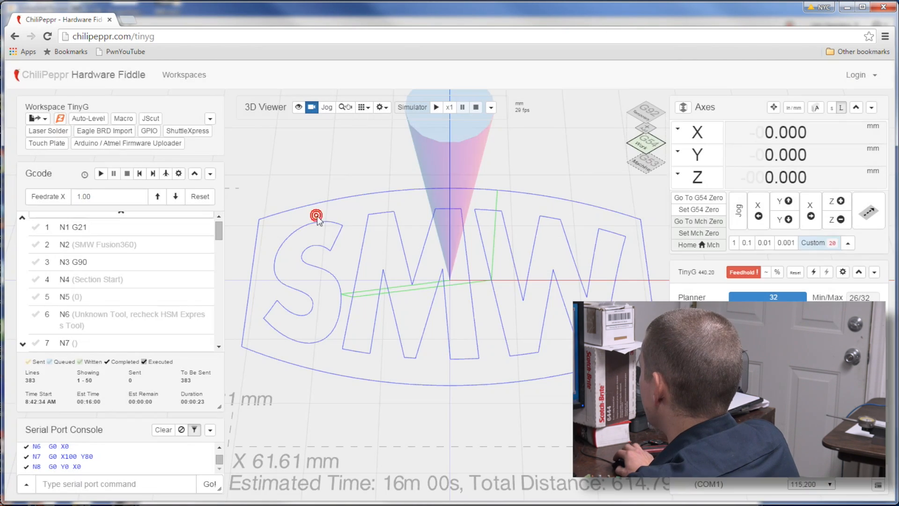
{"action": "mouse_move", "coordinate": [373, 204]}
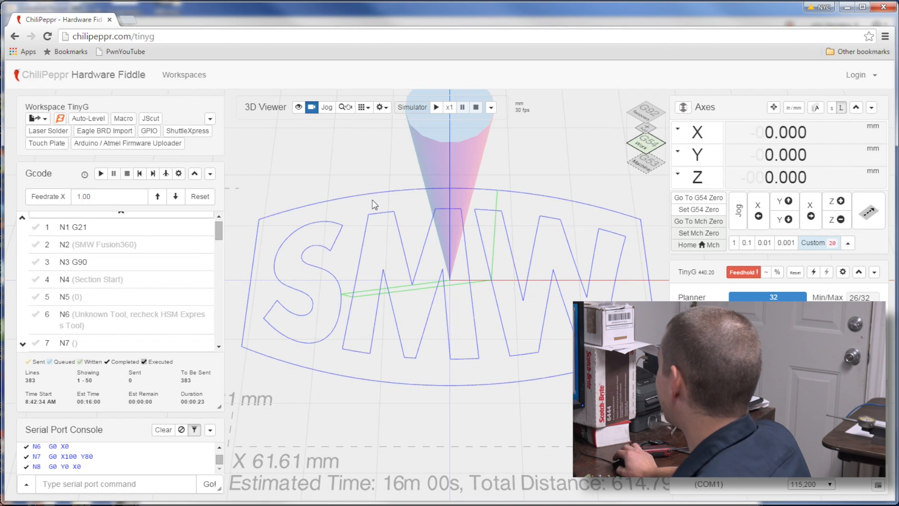